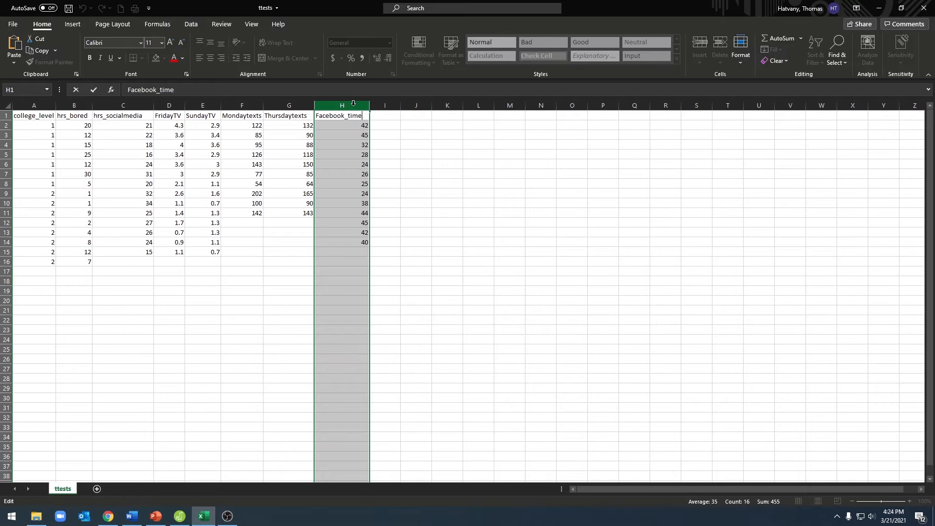
{"action": "mouse_move", "coordinate": [397, 121]}
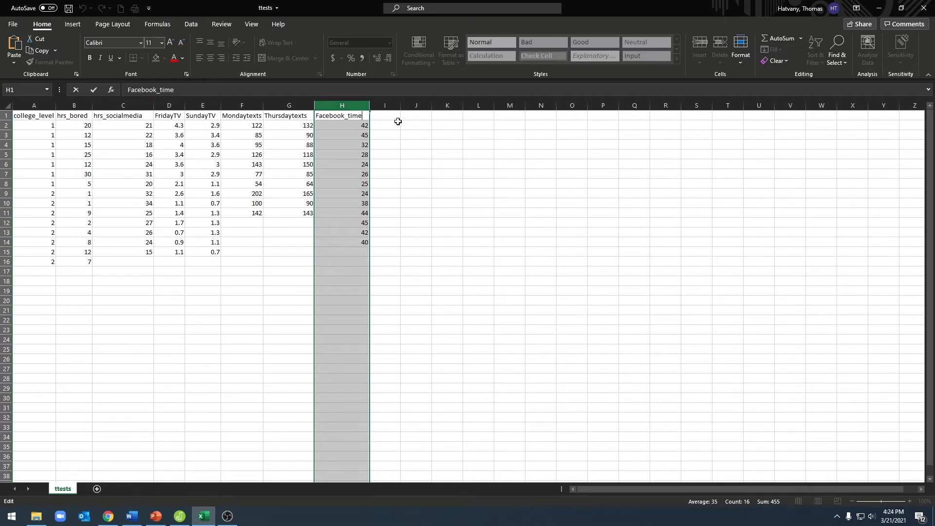
{"action": "mouse_move", "coordinate": [402, 130]}
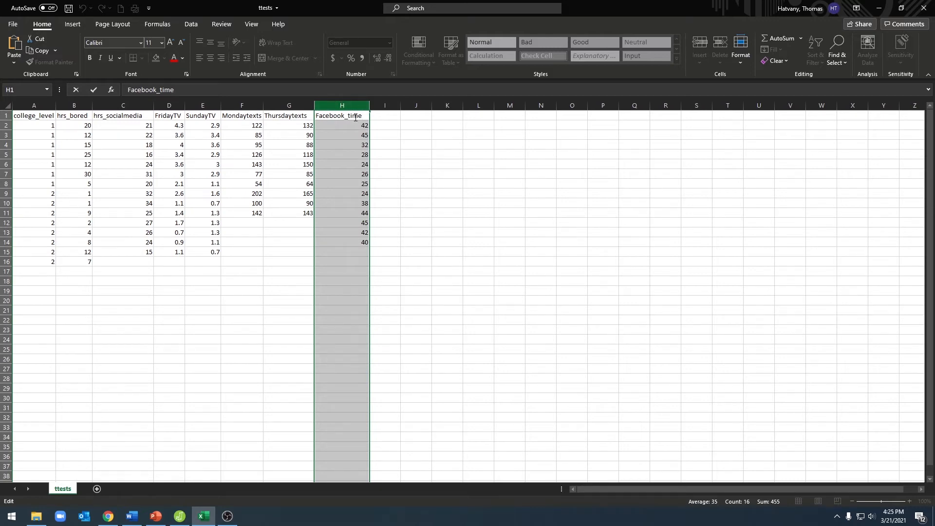
{"action": "mouse_move", "coordinate": [361, 169]}
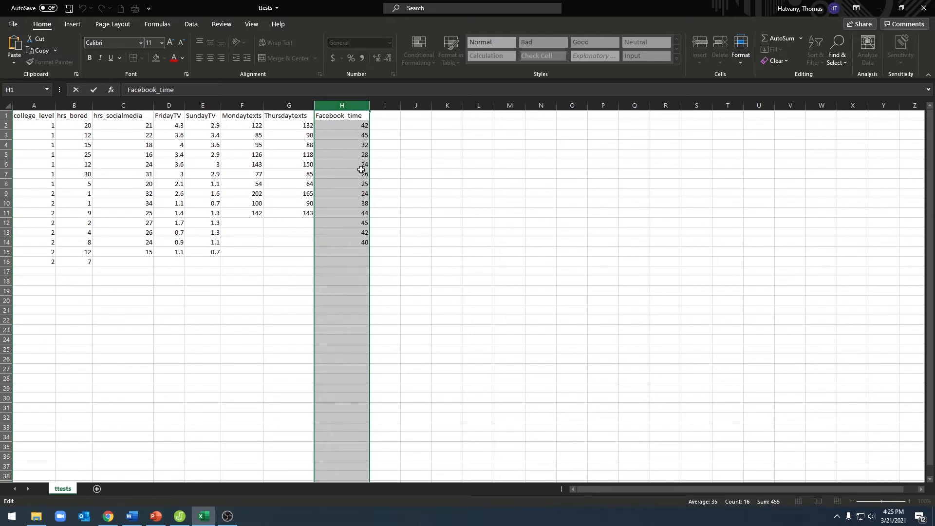
{"action": "mouse_move", "coordinate": [357, 245]}
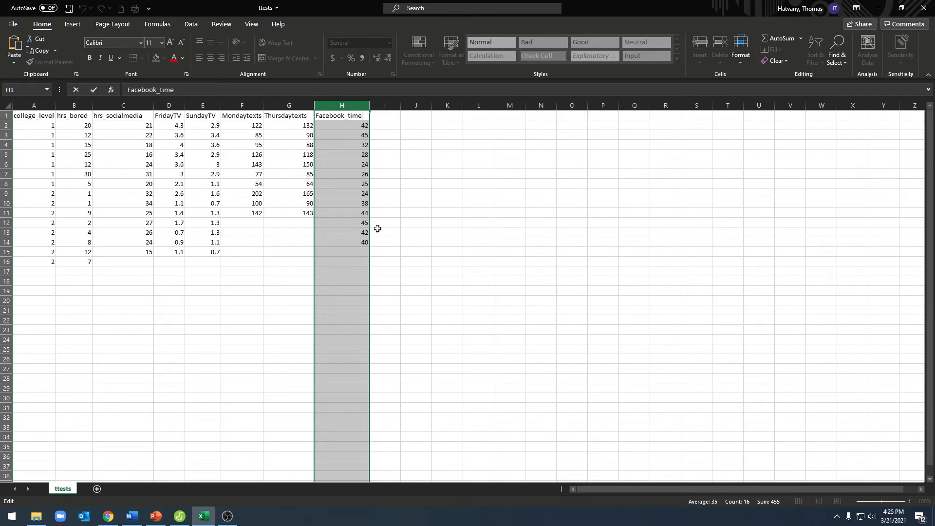
{"action": "mouse_move", "coordinate": [377, 125]}
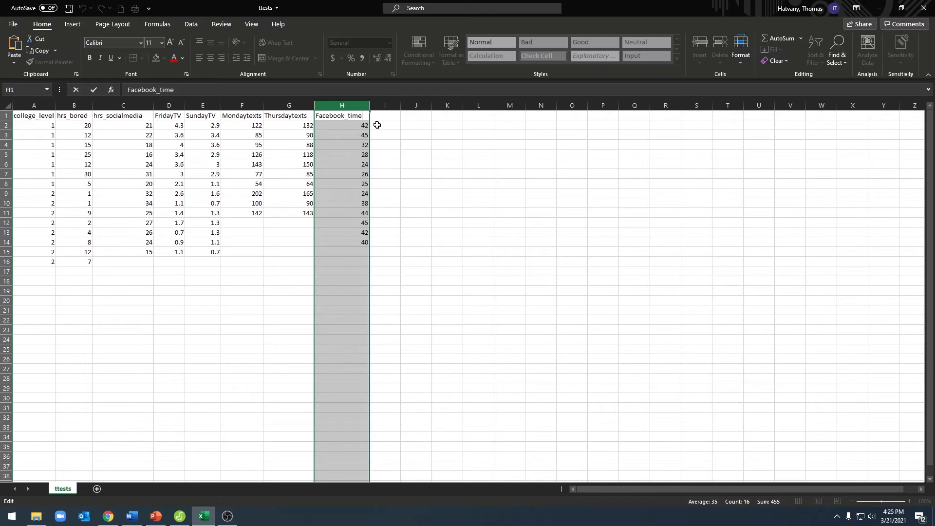
Start a One Sample T-Test analysis from the T-Tests Classical menu.
{"action": "left_click", "coordinate": [179, 516]}
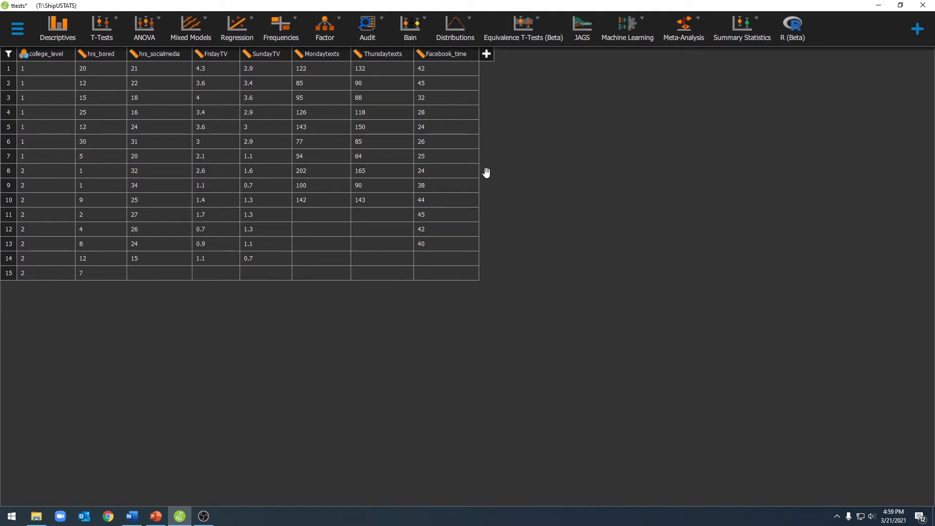
{"action": "mouse_move", "coordinate": [495, 160]}
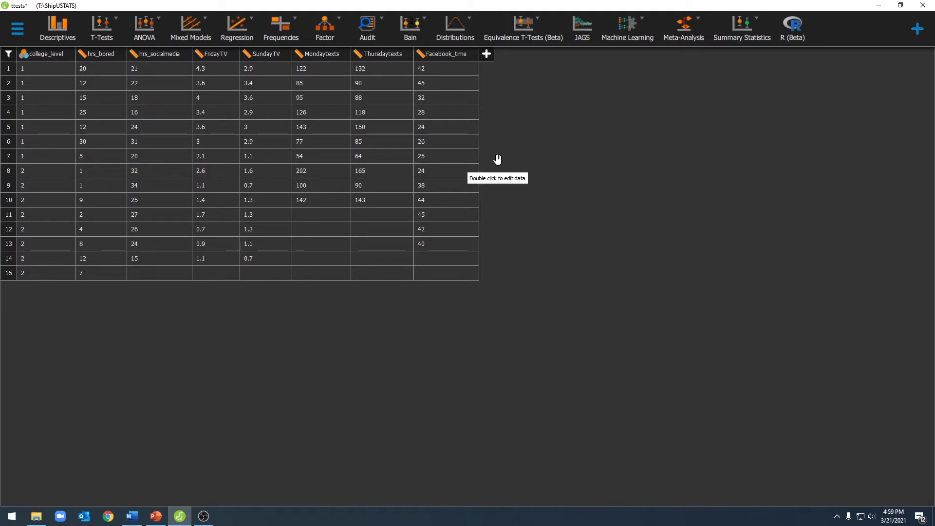
{"action": "mouse_move", "coordinate": [85, 19]}
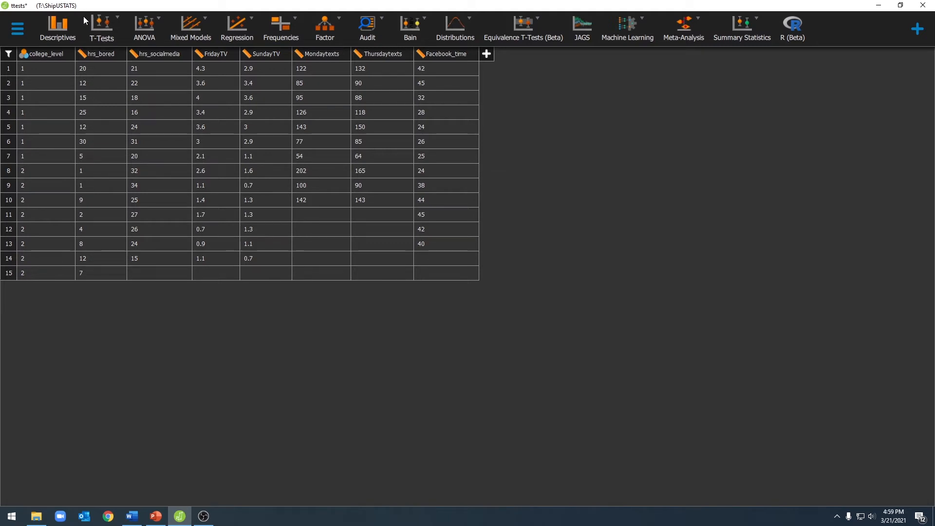
{"action": "left_click", "coordinate": [102, 28]}
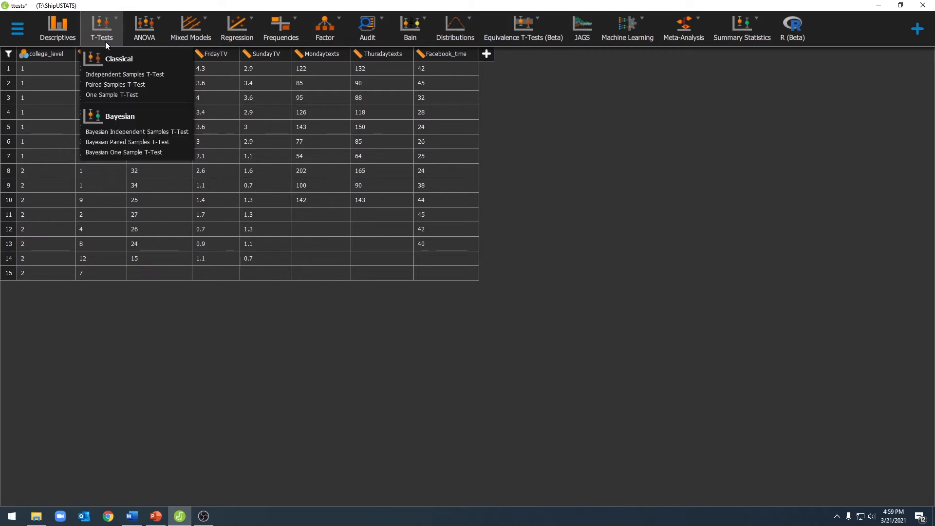
{"action": "mouse_move", "coordinate": [111, 95]}
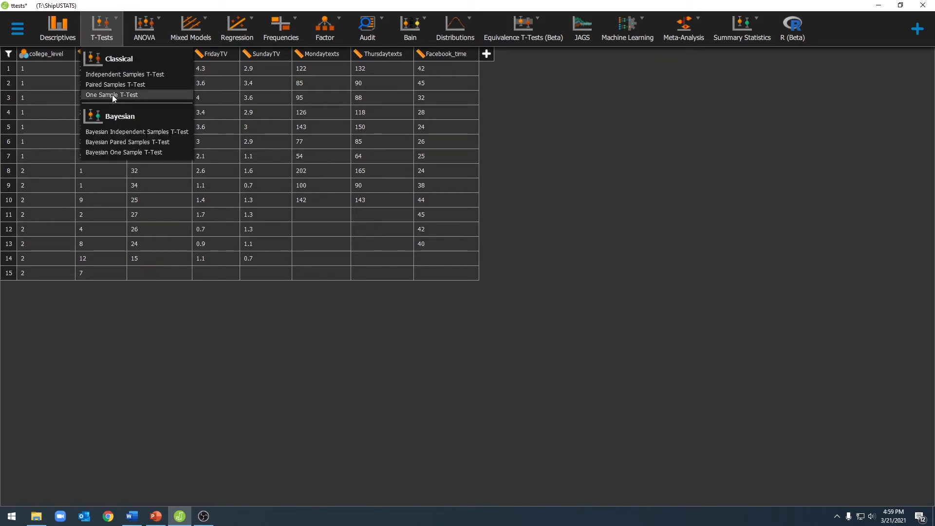
{"action": "left_click", "coordinate": [111, 95]}
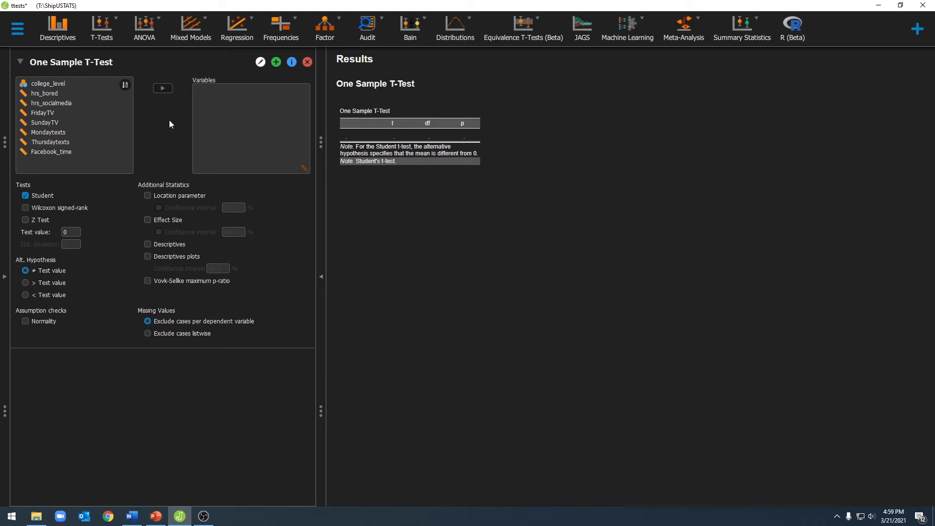
{"action": "mouse_move", "coordinate": [41, 190]}
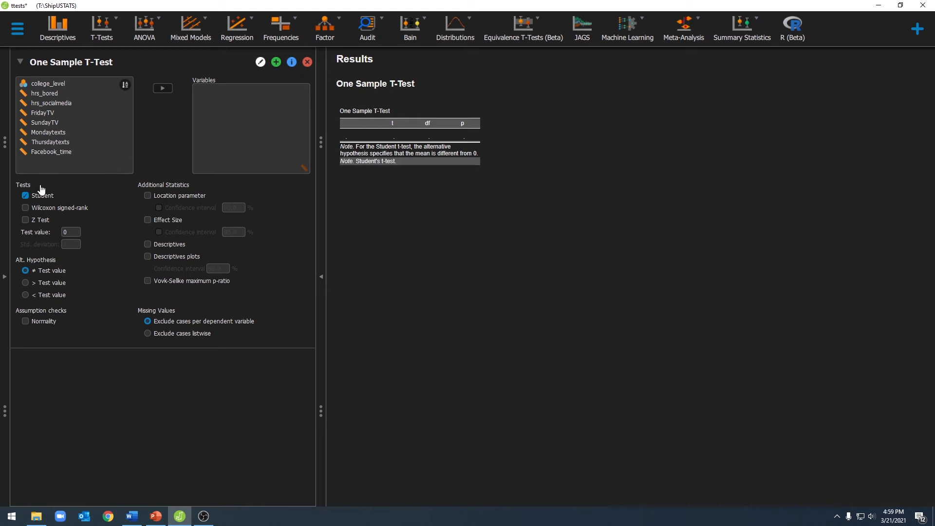
{"action": "mouse_move", "coordinate": [13, 199]}
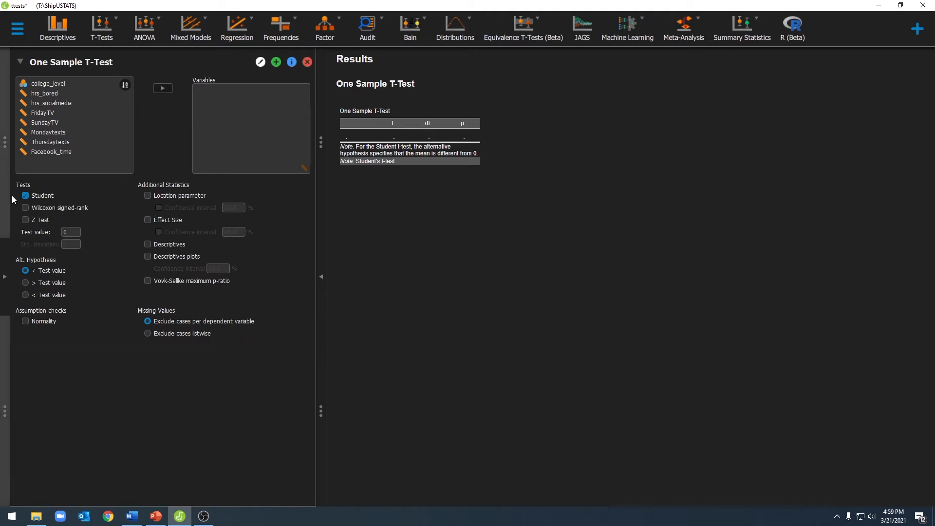
{"action": "mouse_move", "coordinate": [43, 203]}
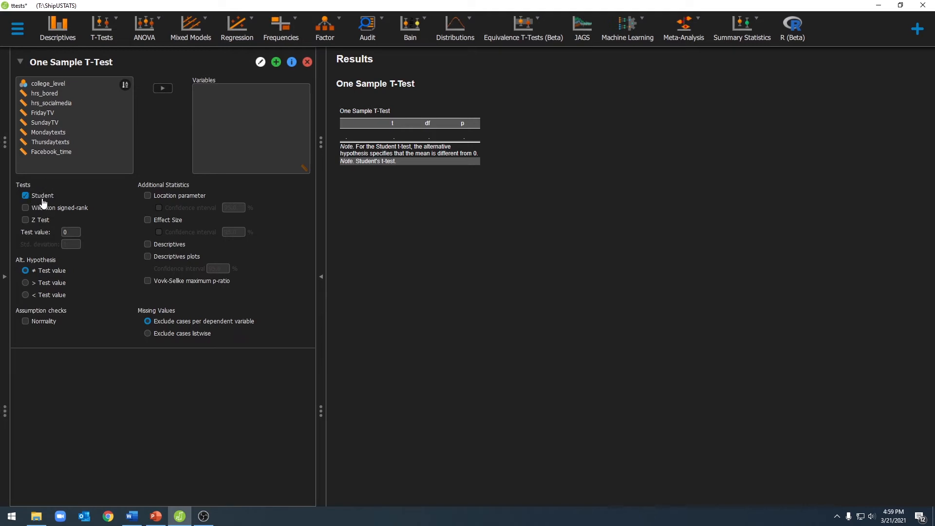
Assign Facebook_time as the tested variable, giving t = 14.620, df = 12, p < .001.
{"action": "left_click", "coordinate": [51, 152]}
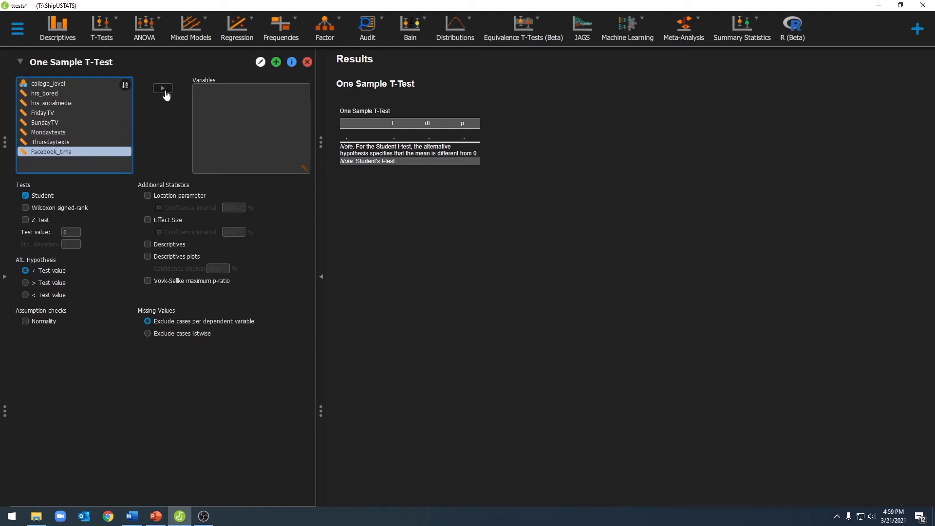
{"action": "left_click", "coordinate": [162, 88]}
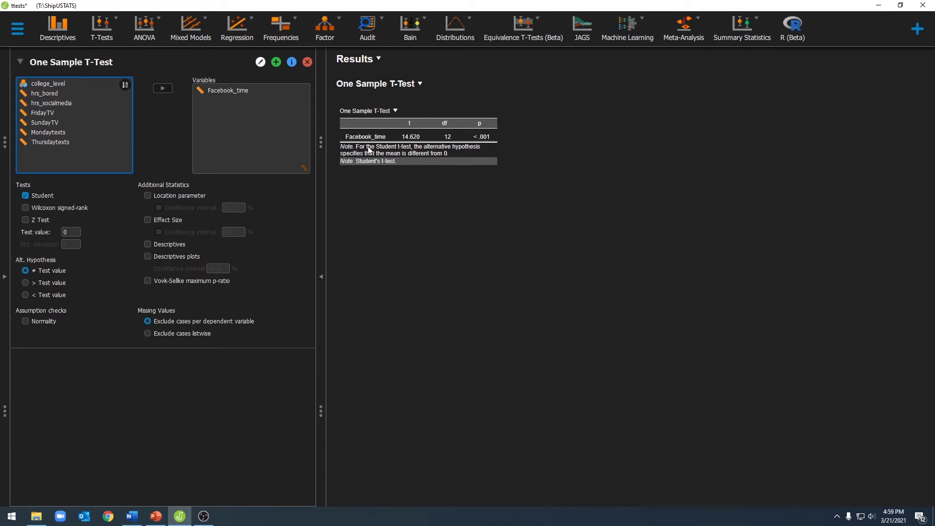
{"action": "mouse_move", "coordinate": [435, 160]}
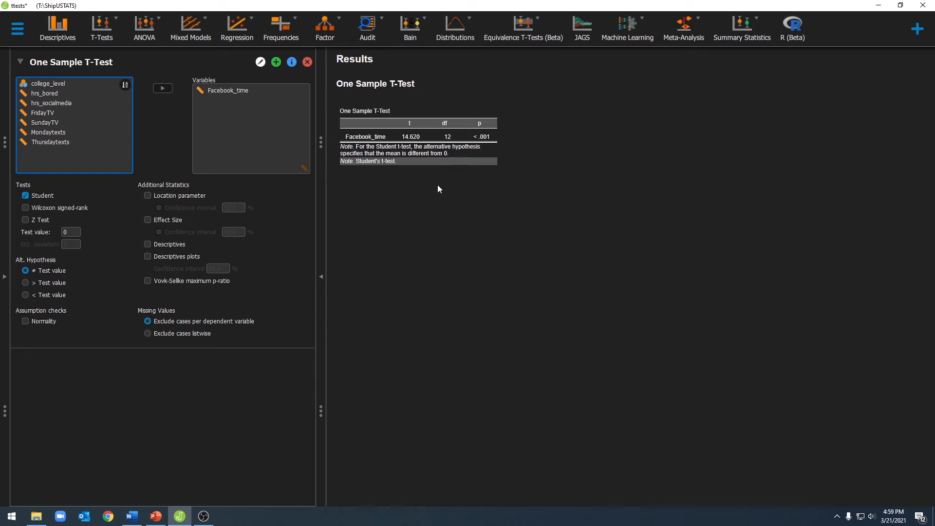
{"action": "mouse_move", "coordinate": [68, 239]}
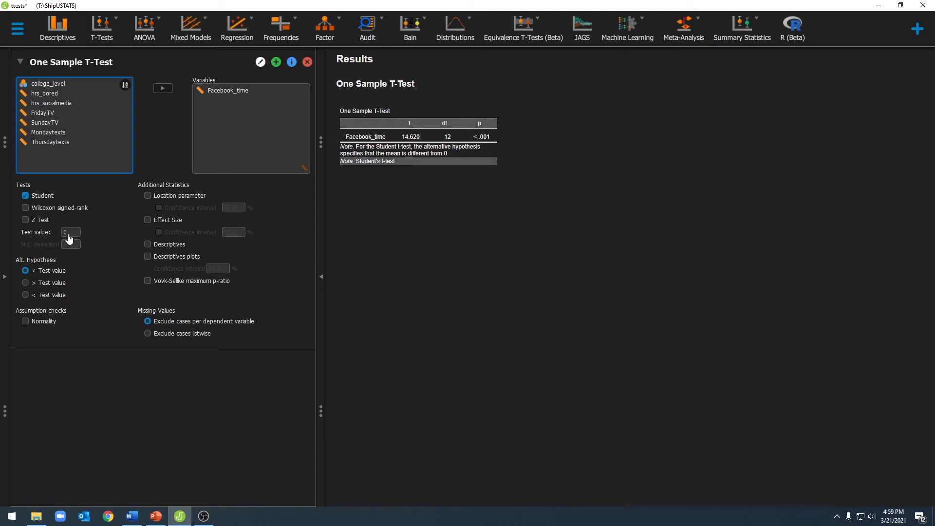
Set the test value to 32, giving t = 1.253, df = 12, p = 0.234.
{"action": "left_click", "coordinate": [70, 232]}
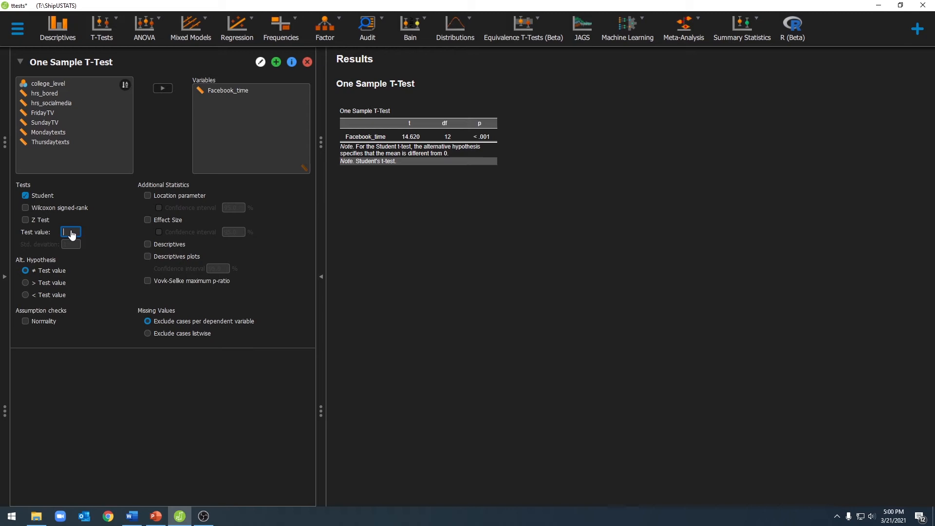
{"action": "type", "text": "3"}
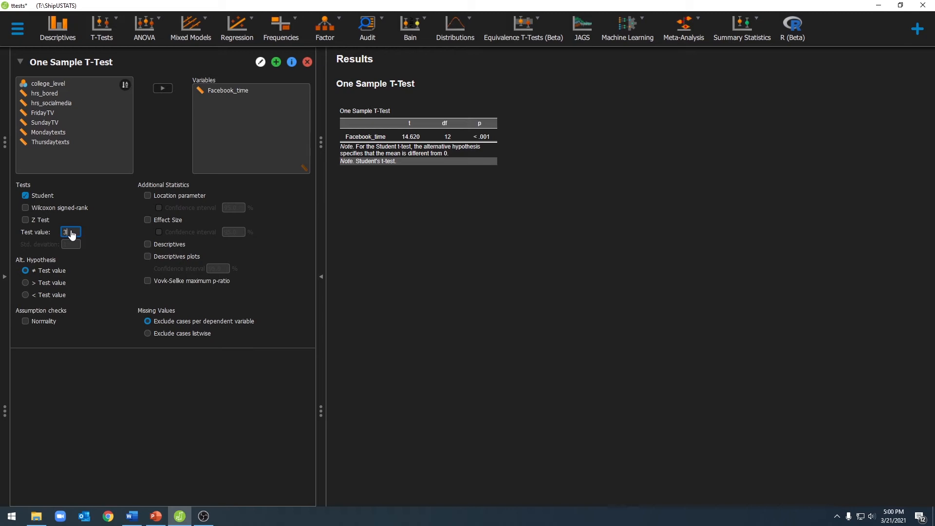
{"action": "type", "text": "32"}
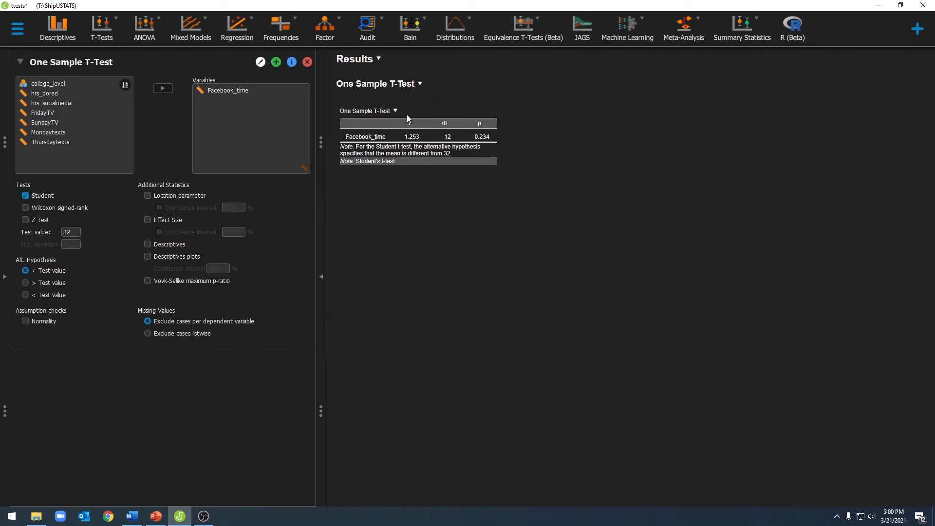
{"action": "mouse_move", "coordinate": [488, 110]}
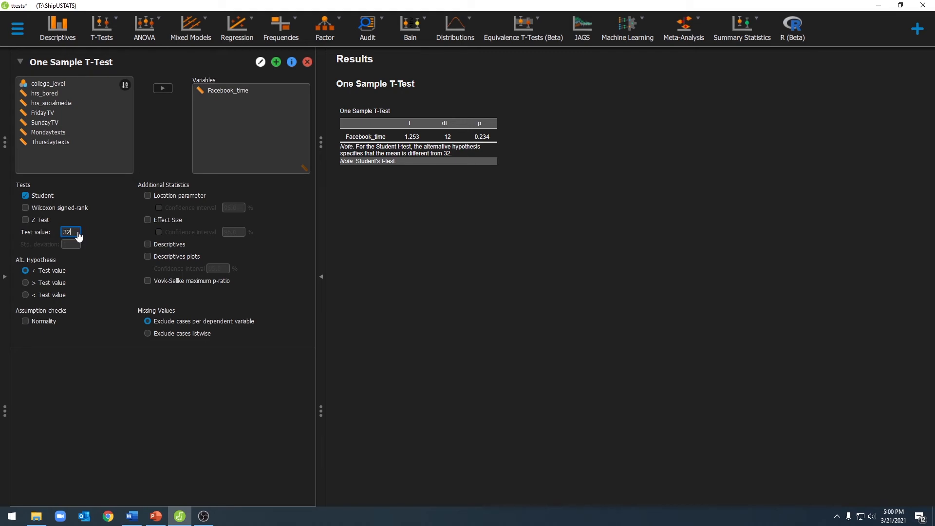
Set the test value to 58 and add a Descriptives table (N 13, mean 35.000).
{"action": "type", "text": "58"}
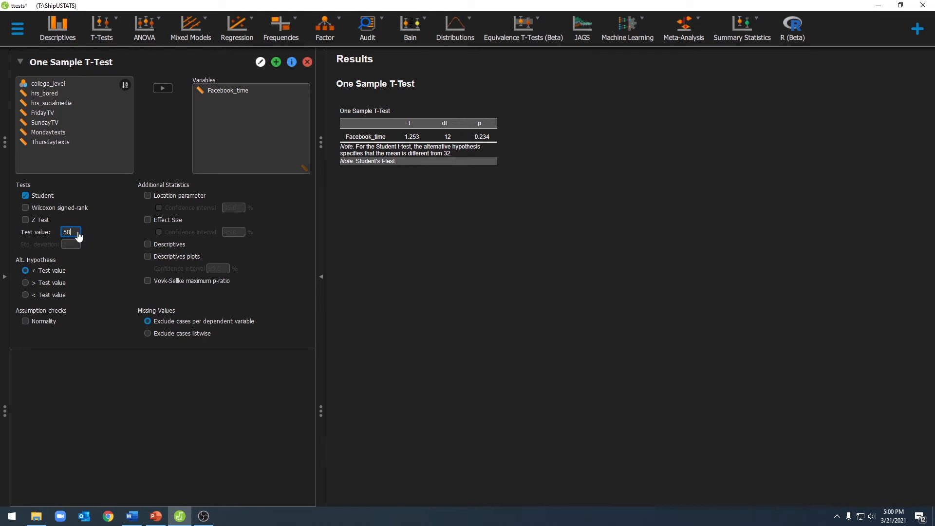
{"action": "mouse_move", "coordinate": [100, 228]}
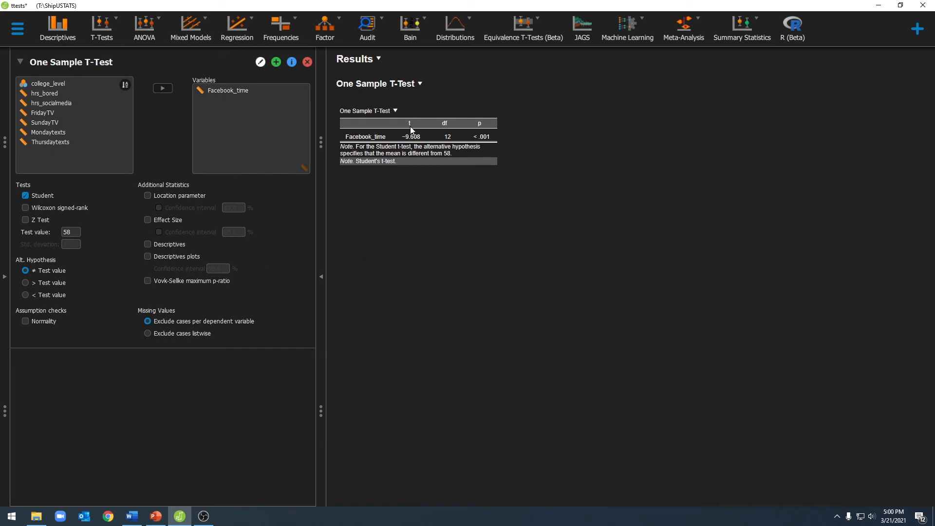
{"action": "mouse_move", "coordinate": [495, 151]}
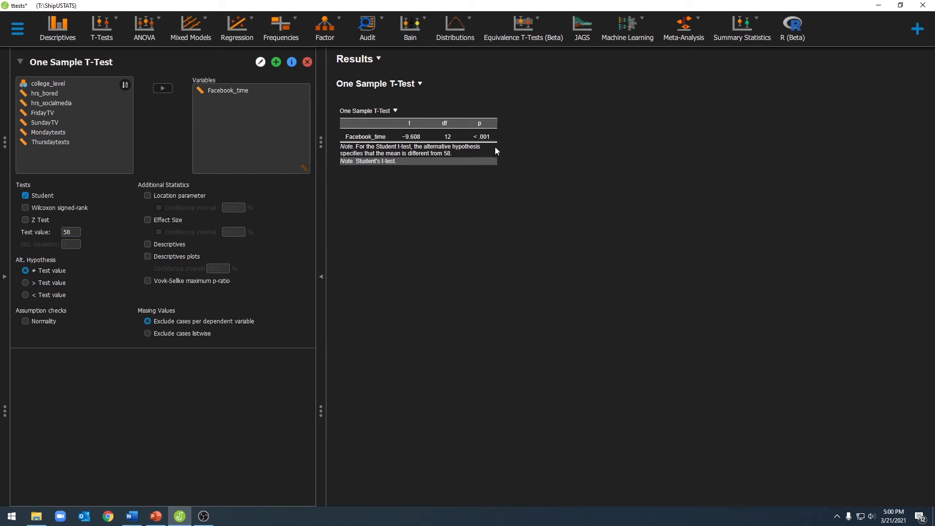
{"action": "mouse_move", "coordinate": [494, 118]}
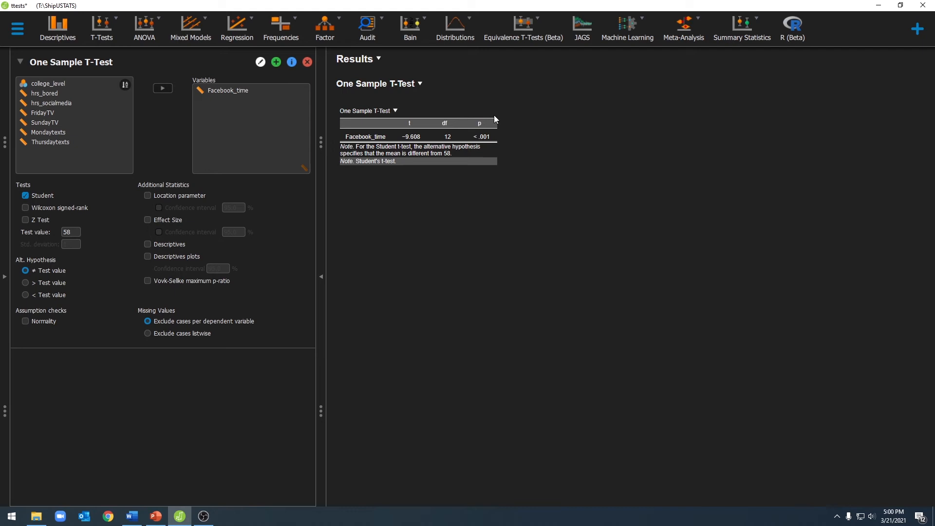
{"action": "mouse_move", "coordinate": [491, 133]}
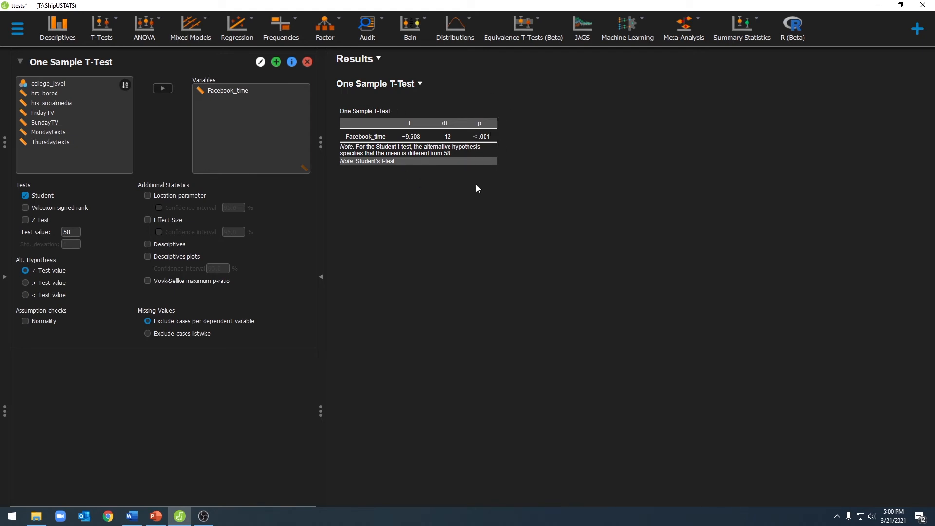
{"action": "left_click", "coordinate": [147, 245]}
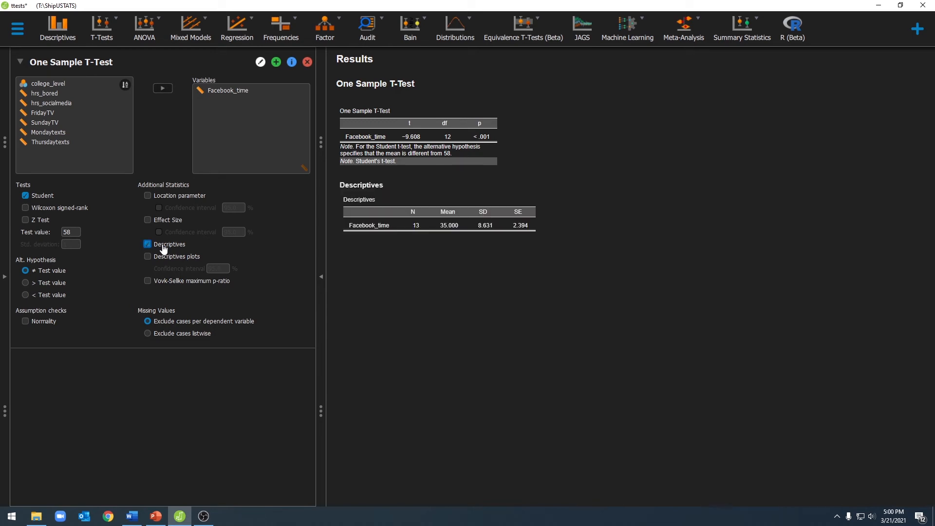